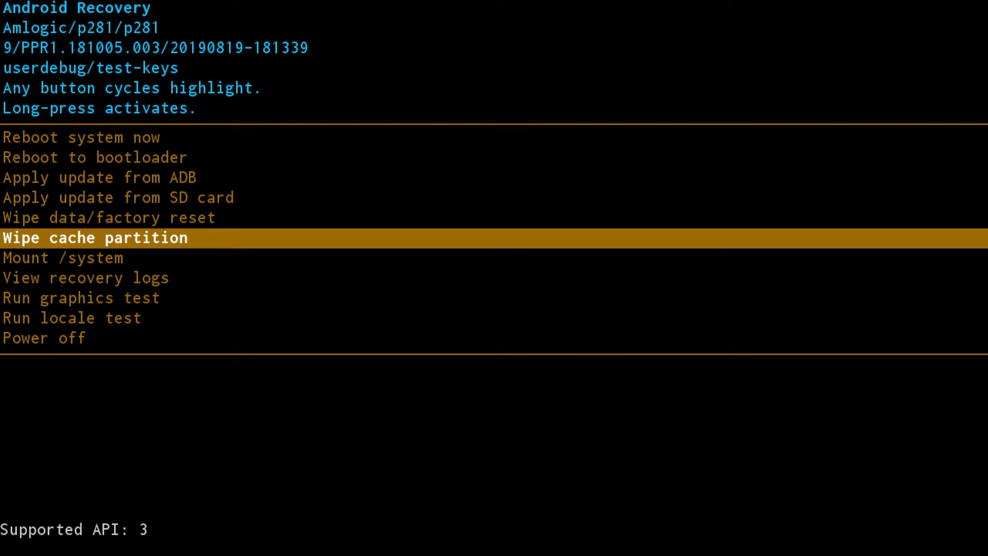
- Wipe the cache partition again and confirm 'Yes' so the cache wipe completes
left_click(94, 237)
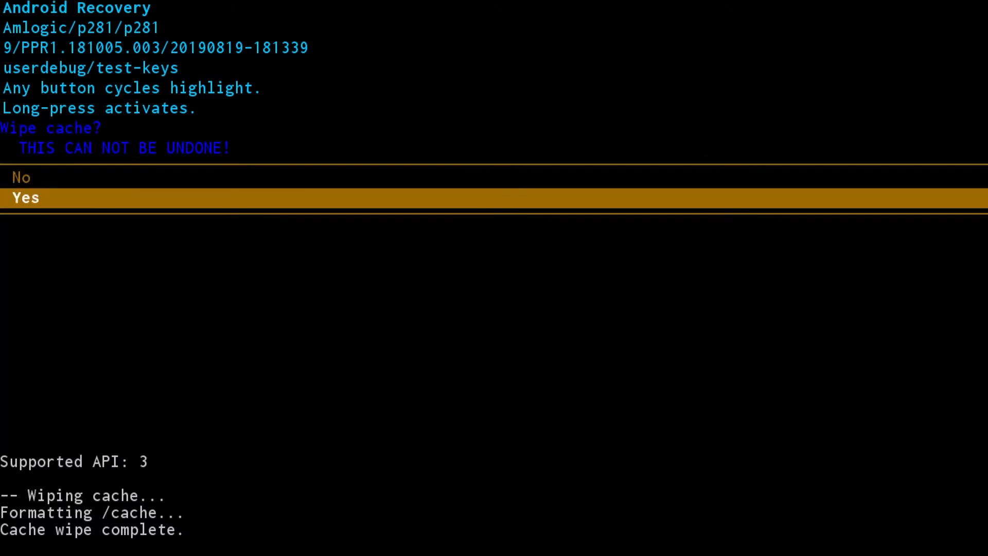
left_click(25, 197)
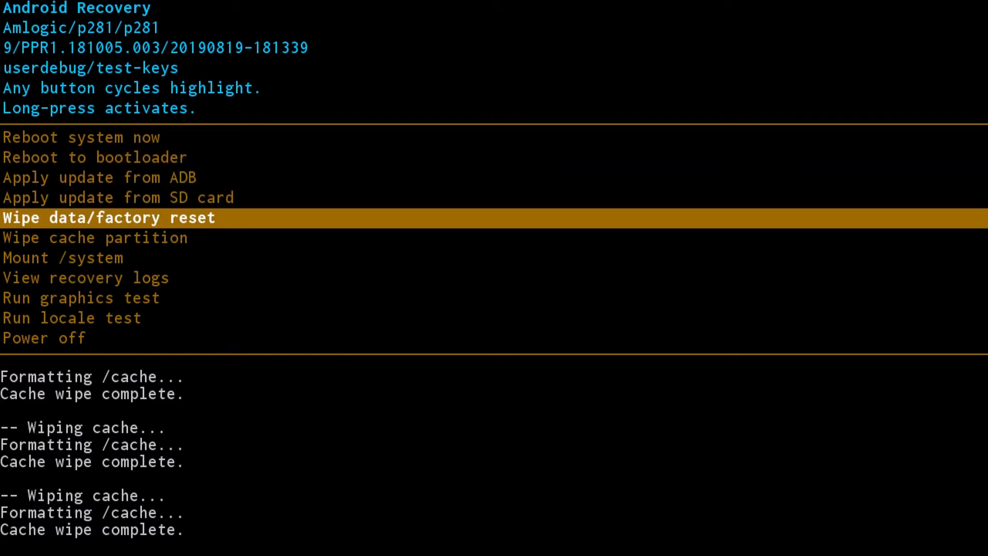
- Run 'Wipe data/factory reset' with 'Yes' confirmed, then move the highlight toward 'Power off'
left_click(107, 217)
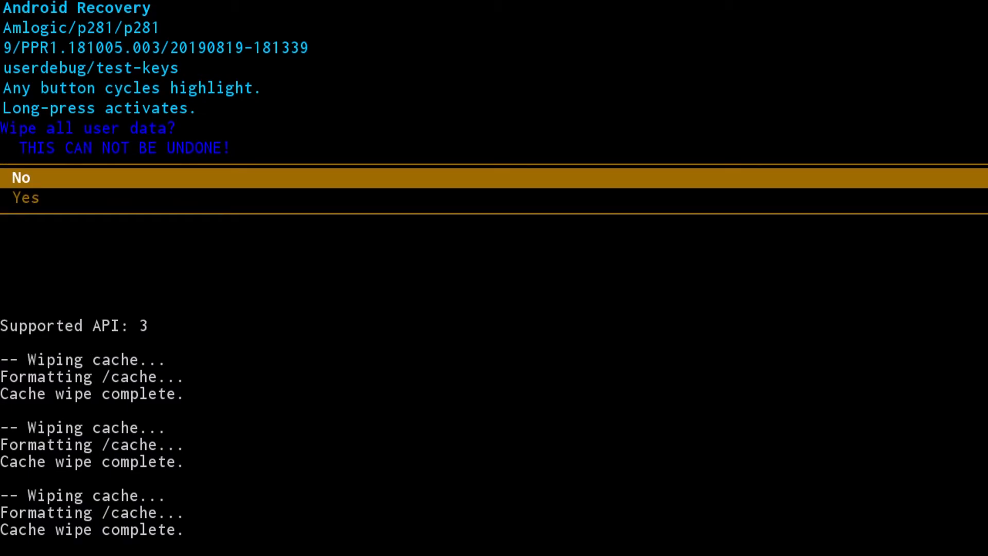
left_click(27, 198)
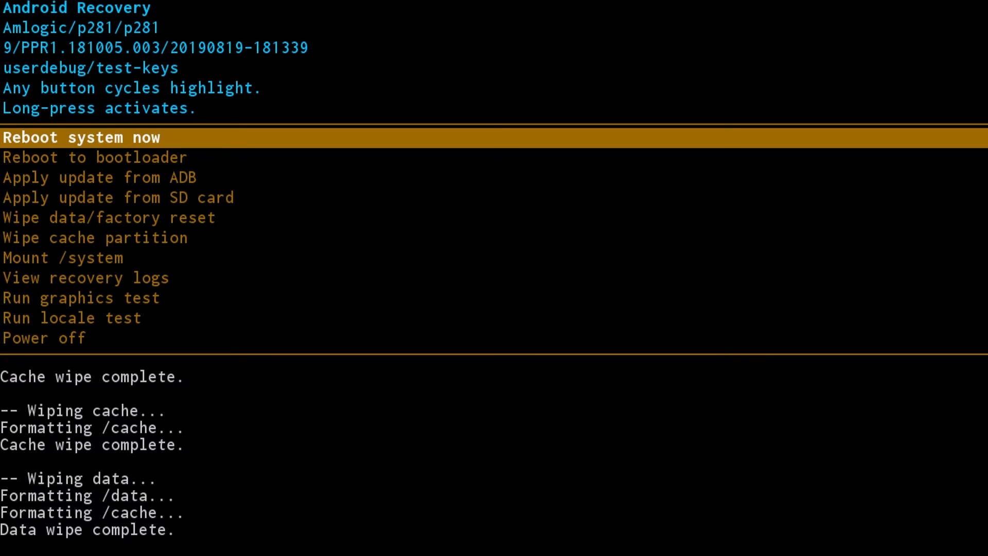
key("Down")
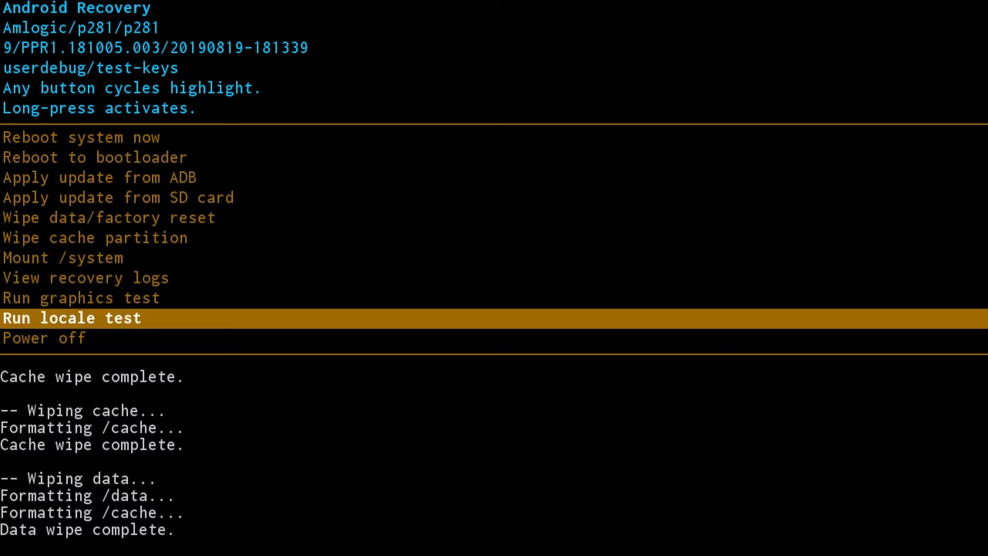